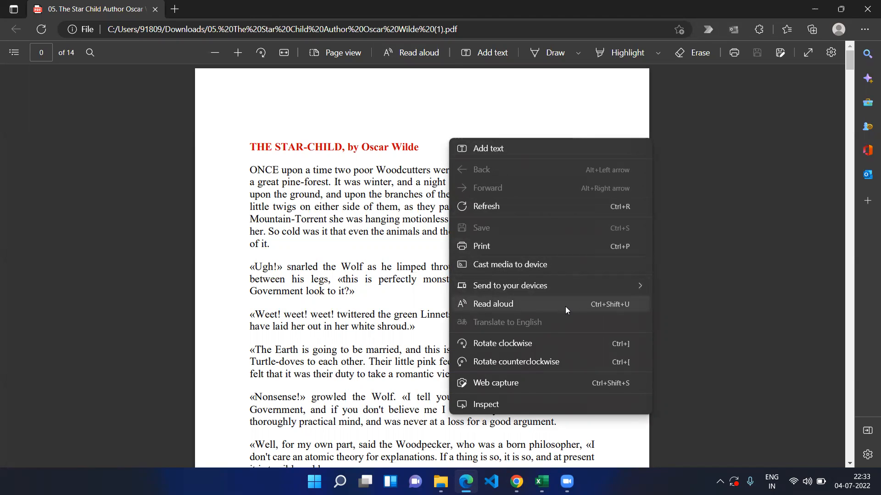
- Start Read aloud narration of The Star-Child PDF from the context menu
{"action": "left_click", "coordinate": [493, 304]}
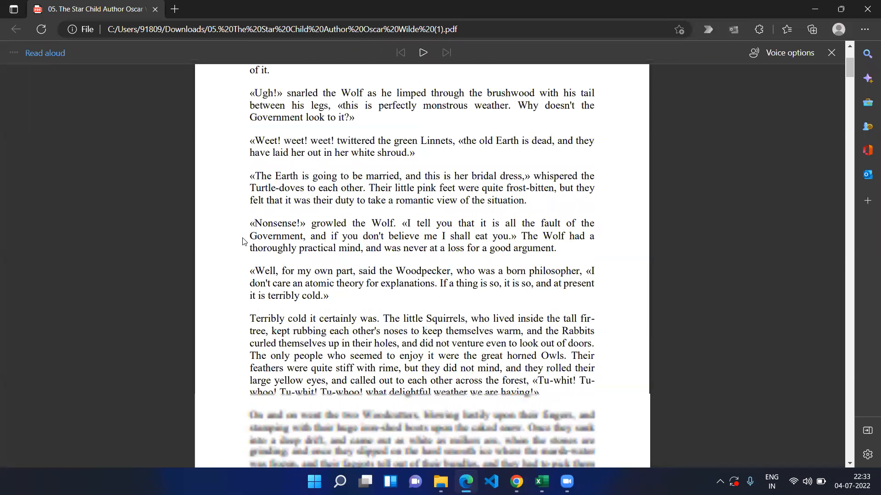